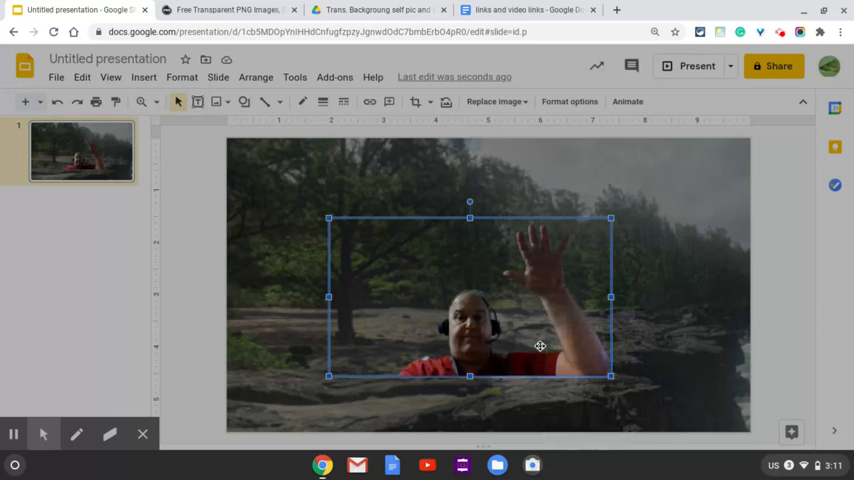
Drag the waving man's cutout photo larger and lower on the forest slide
drag(540, 346, 465, 352)
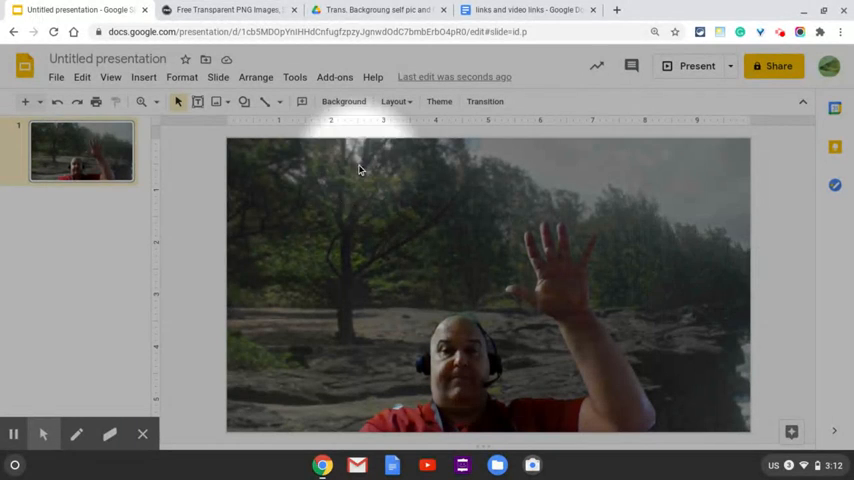
mouse_move(243, 101)
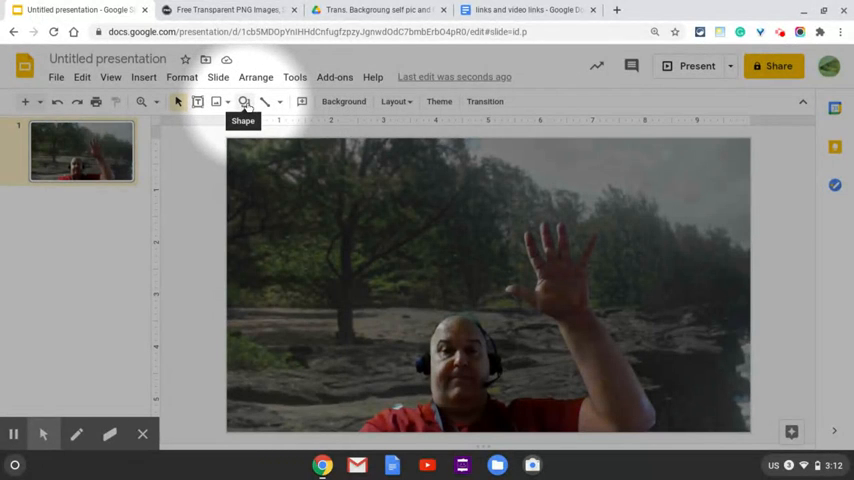
Draw an oval callout speech bubble beside the man's head
click(244, 101)
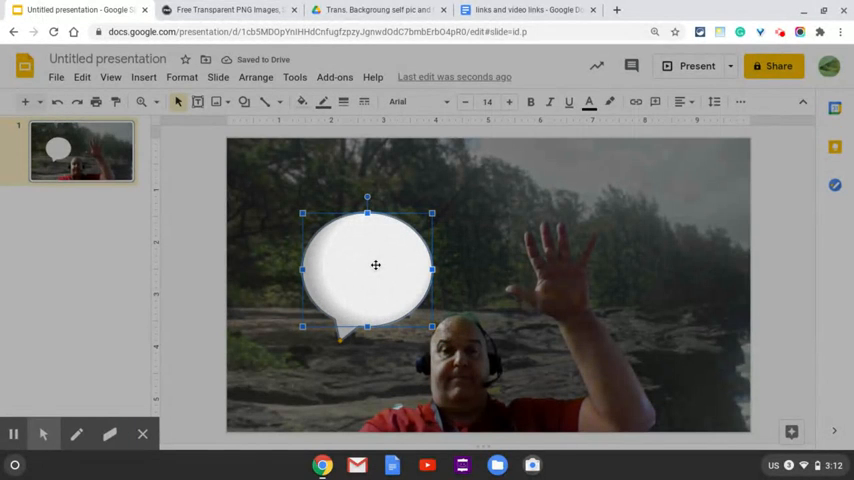
right_click(375, 265)
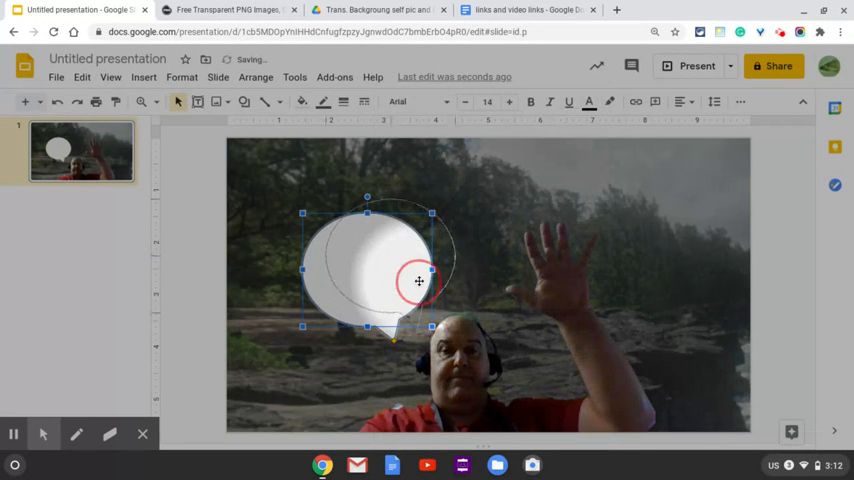
Nudge the speech bubble right and give it a thick black border
drag(419, 281, 405, 255)
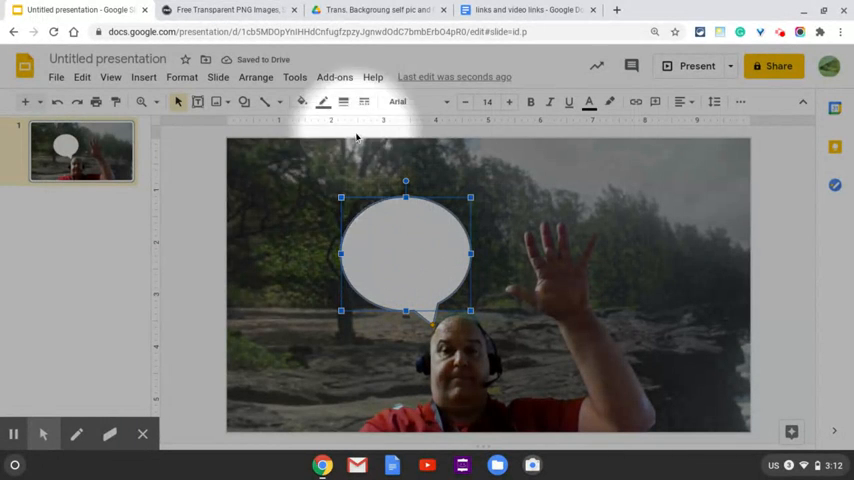
mouse_move(322, 101)
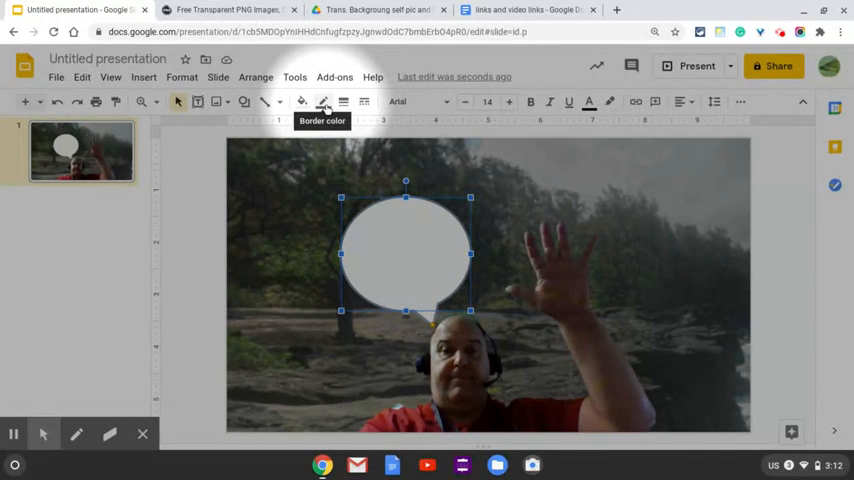
click(323, 101)
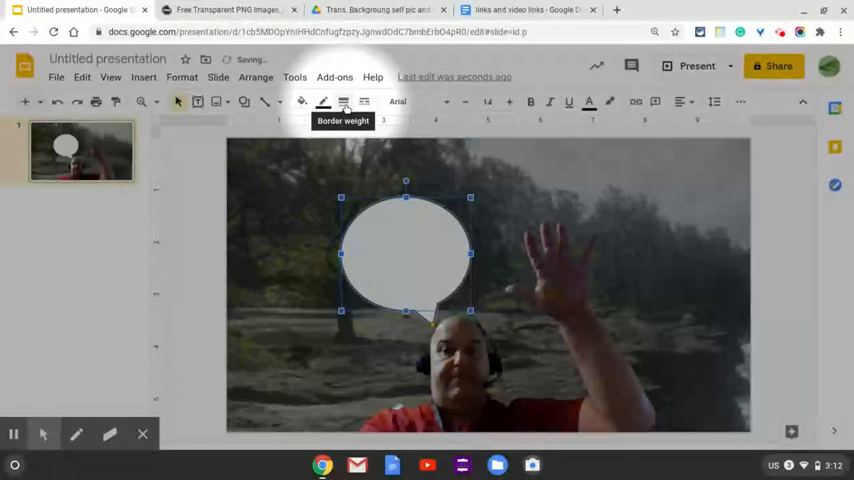
click(343, 102)
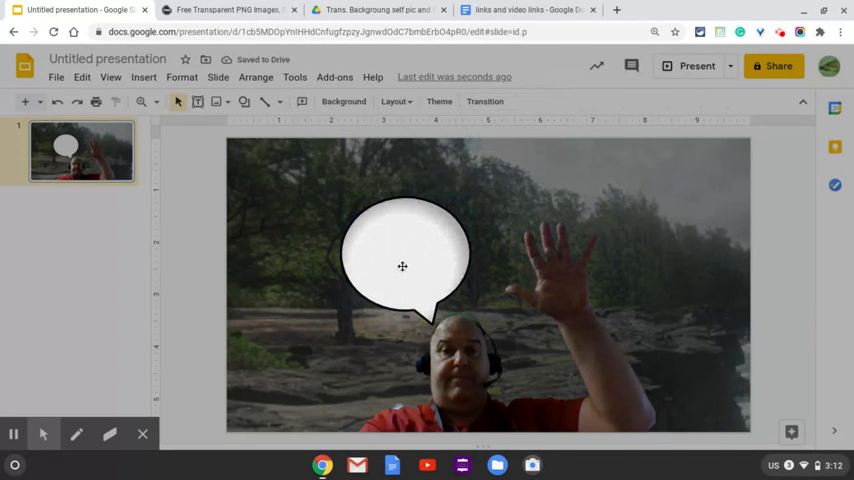
click(402, 266)
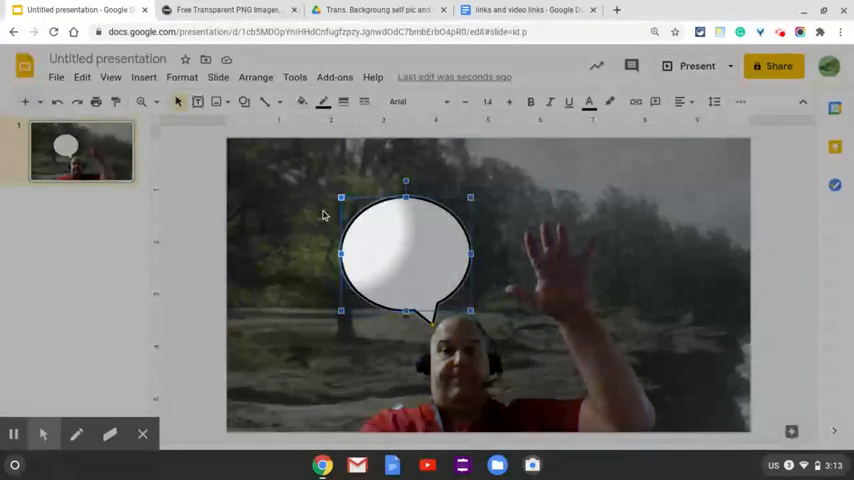
click(302, 101)
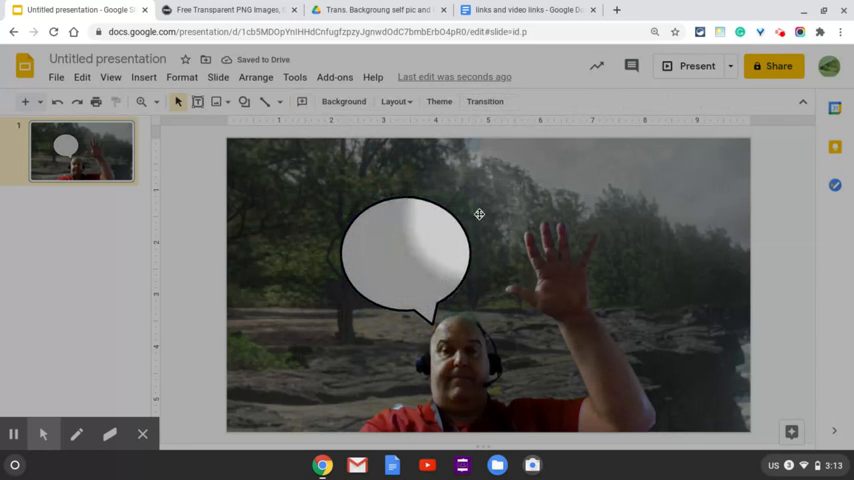
Type 'Hello! Wish you were here!' inside the speech bubble
click(405, 250)
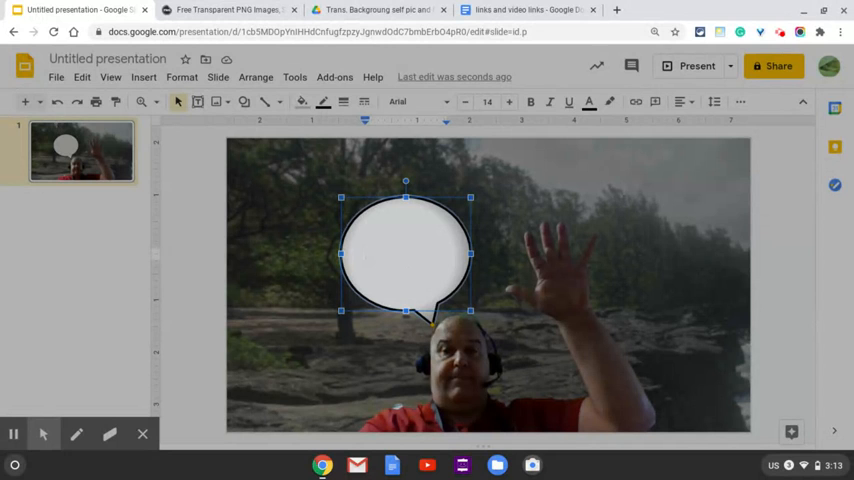
text(HE)
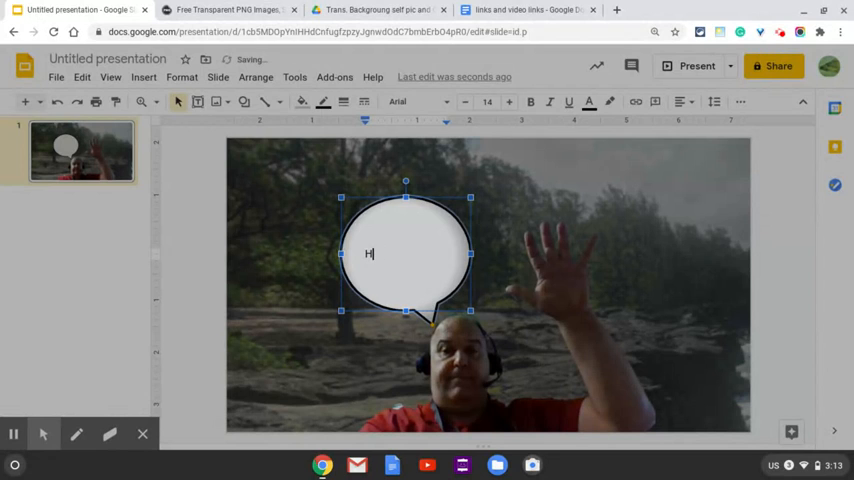
text(ello)
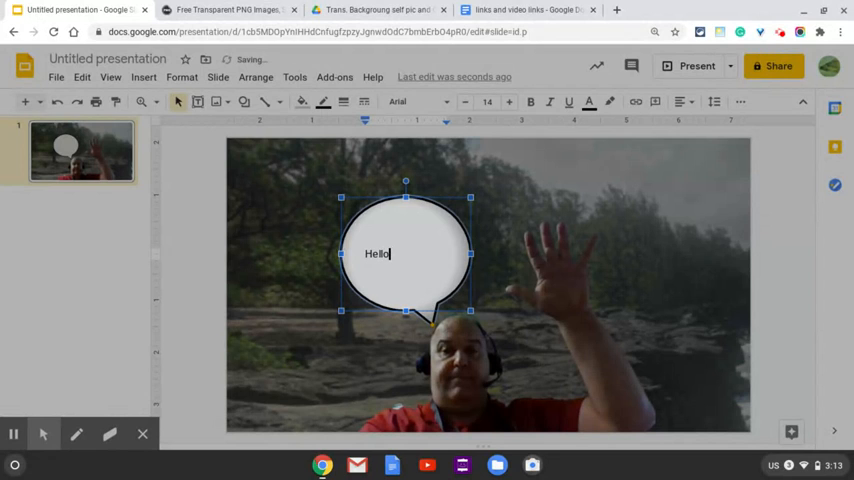
text(! Wish)
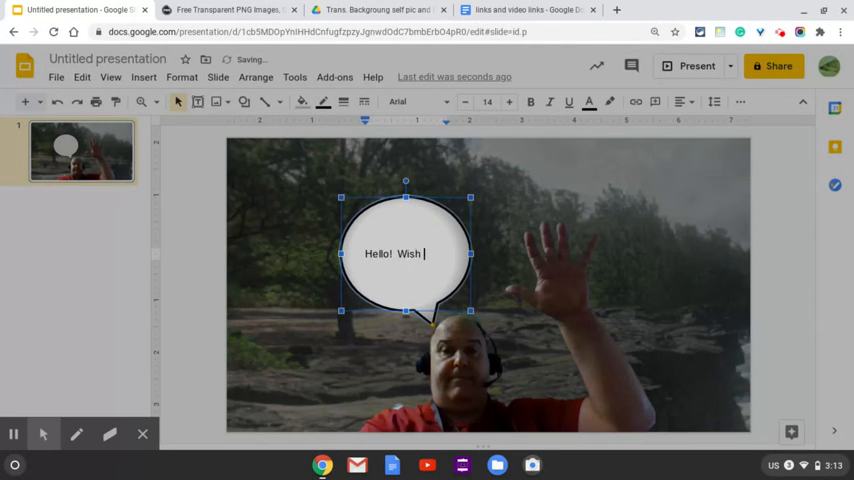
text(you wre)
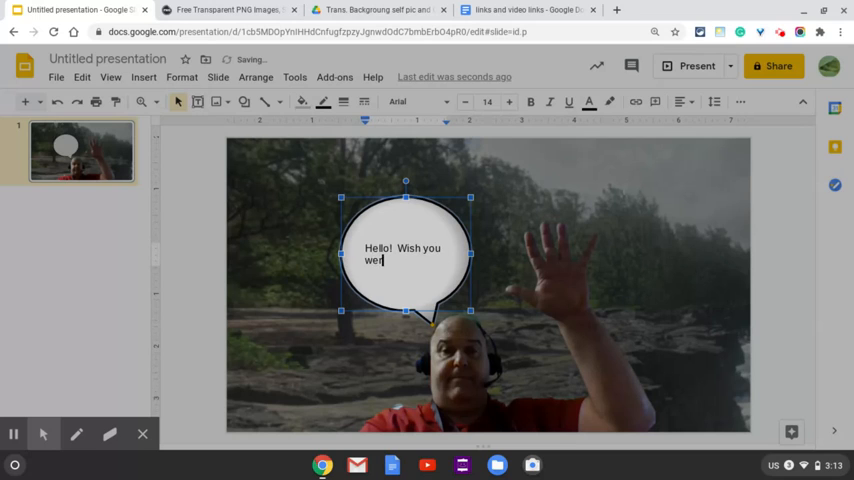
text(re here)
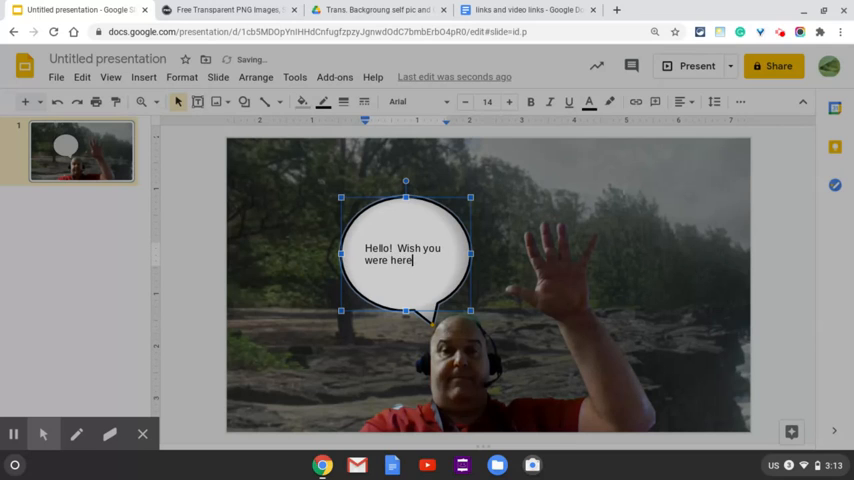
text(!)
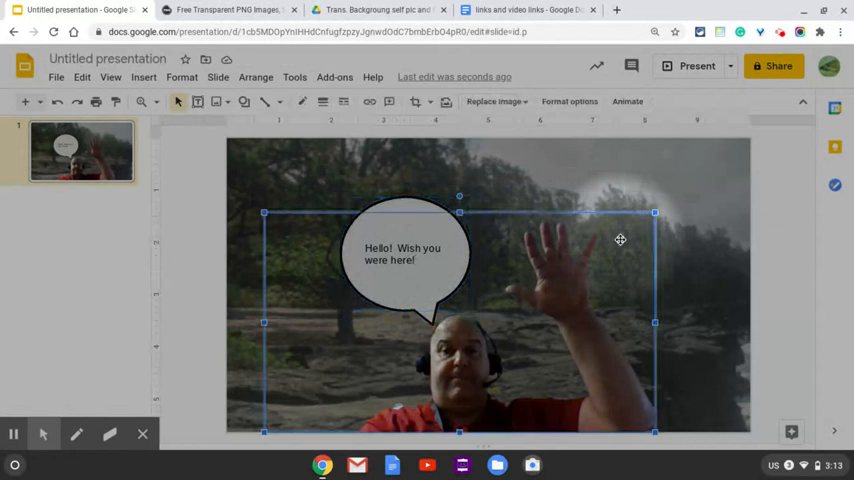
Deselect the photo and move to the StickPNG browser tab
click(642, 190)
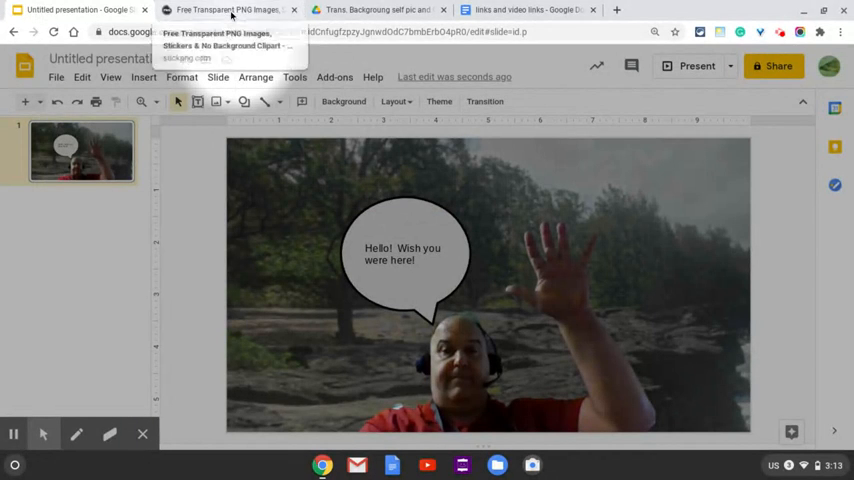
click(228, 9)
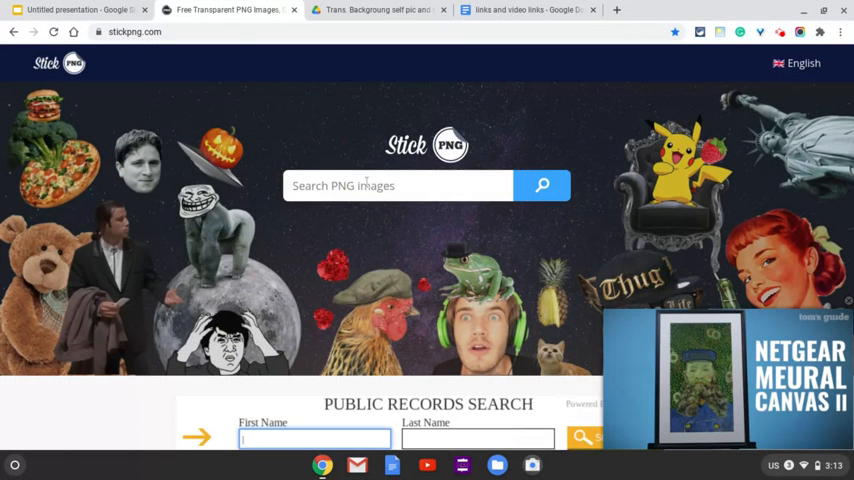
Search StickPNG for candy and scroll through the cotton candy results
text(brownie)
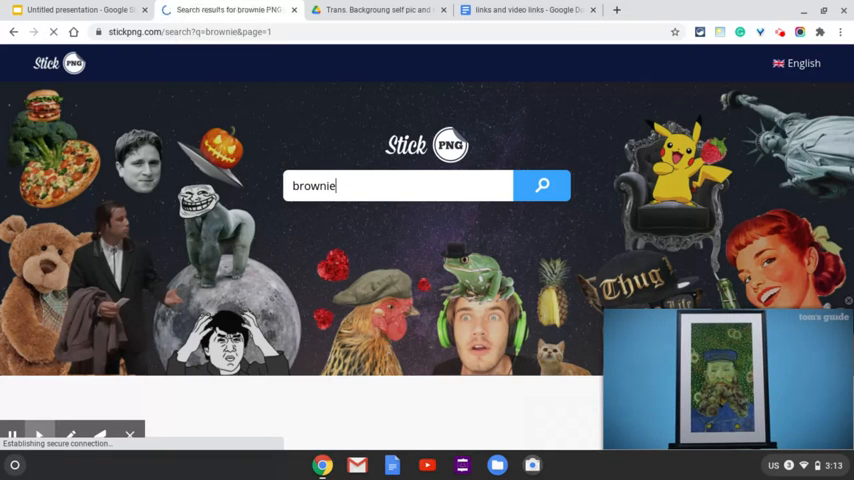
click(542, 185)
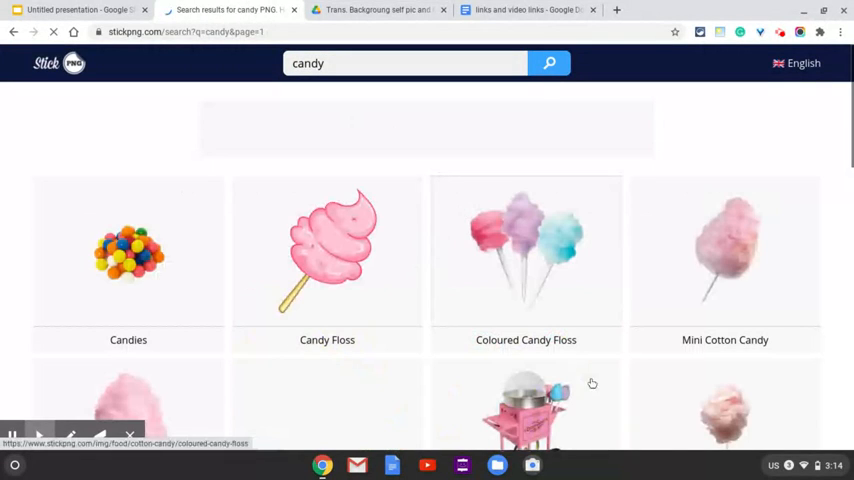
scroll(down, 3)
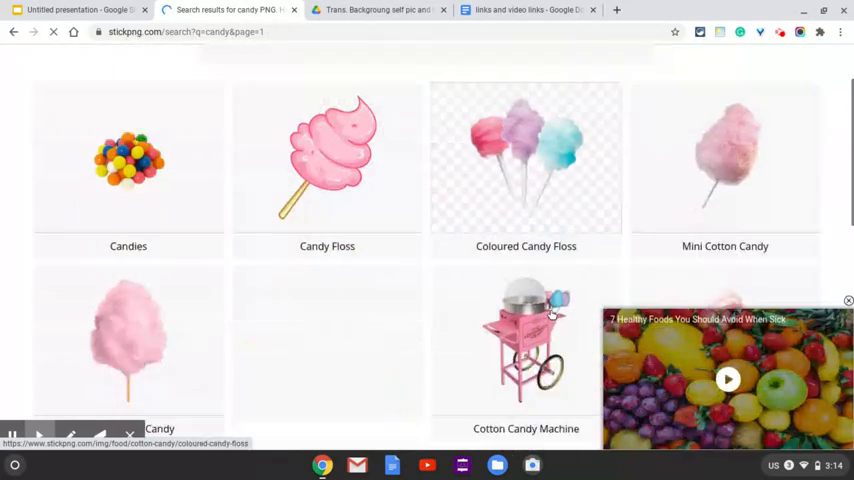
scroll(down, 3)
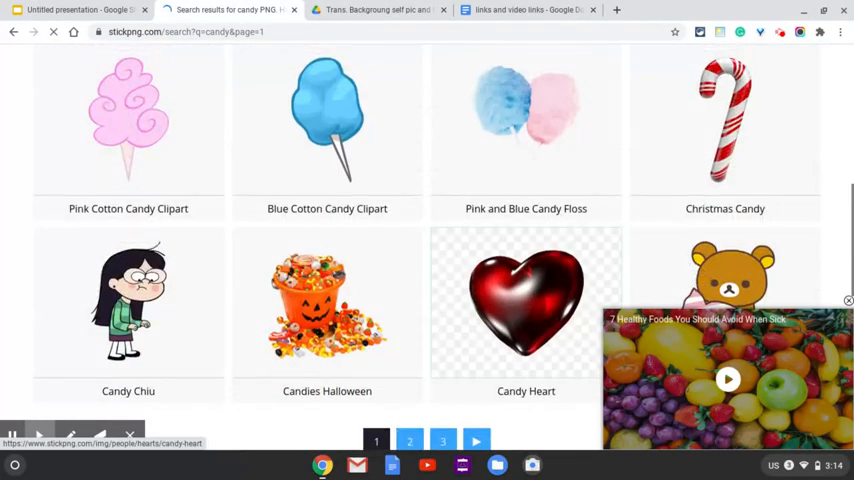
scroll(up, 3)
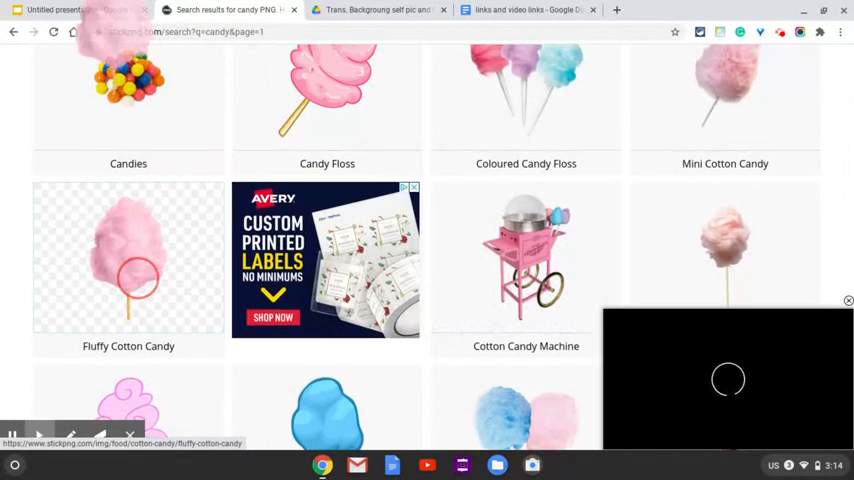
Add the Fluffy Cotton Candy image, tilted into the man's raised hand
click(70, 10)
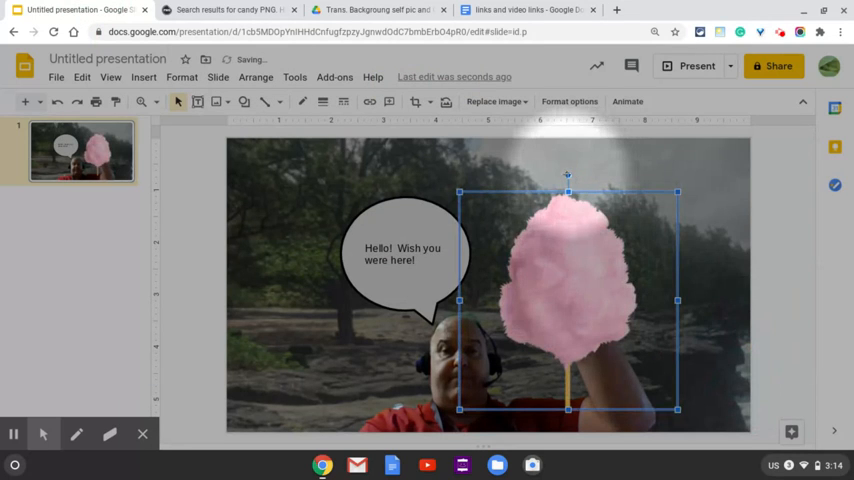
drag(567, 172, 647, 200)
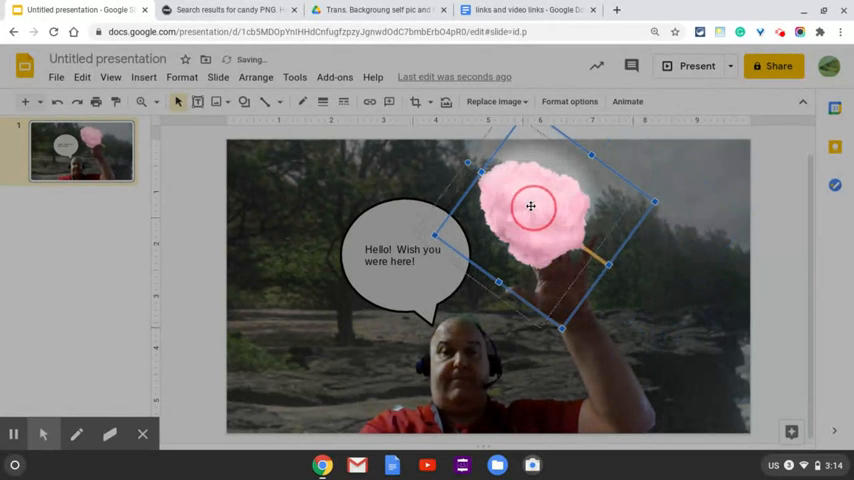
click(680, 303)
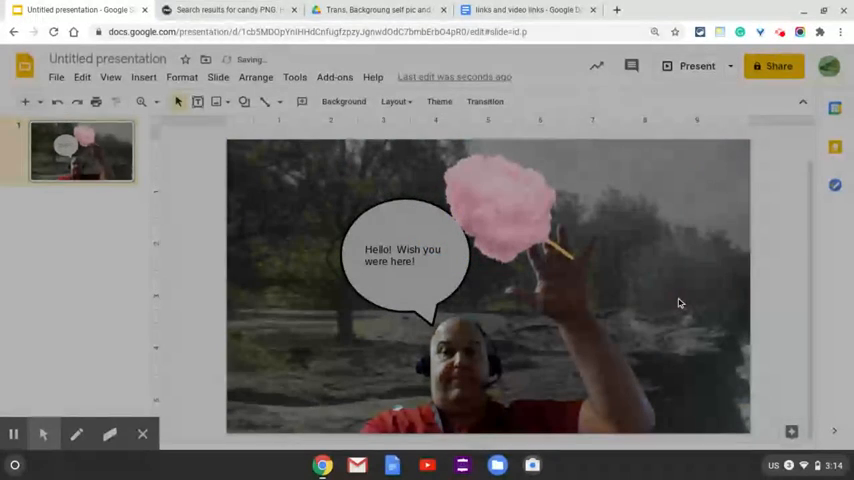